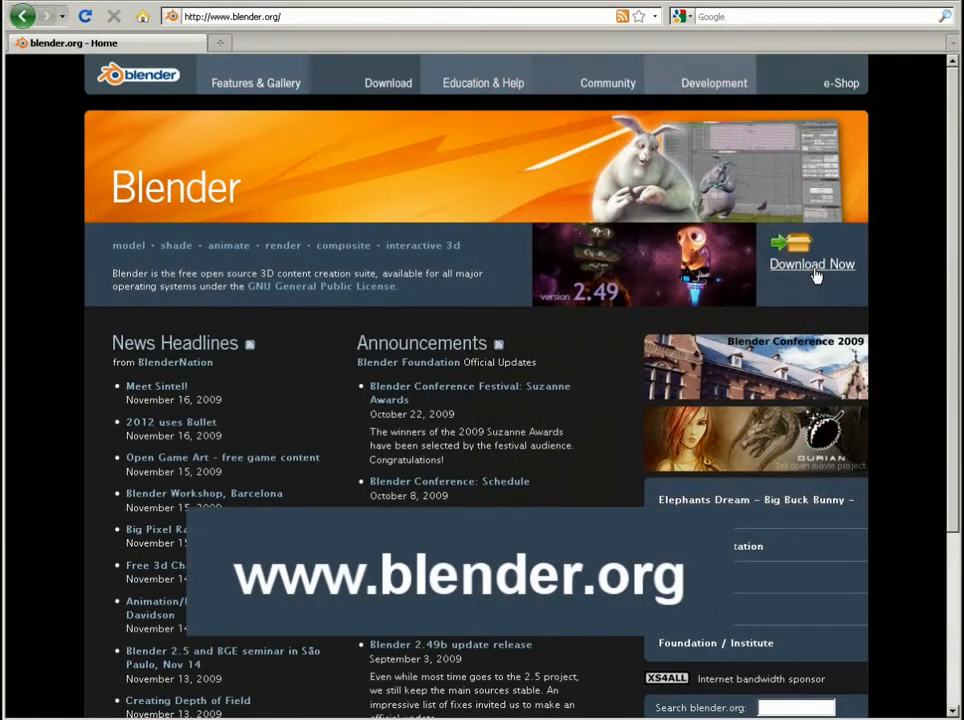
From blender.org reach the Blender 2.49b download page and review the platform builds
{"action": "left_click", "coordinate": [812, 264]}
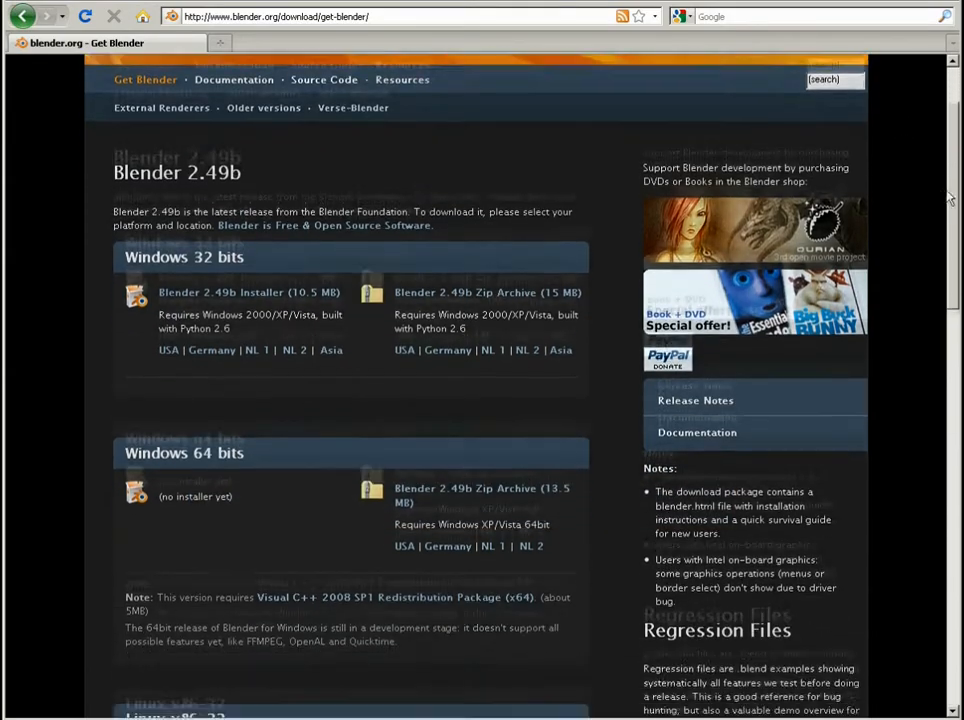
{"action": "scroll", "scroll_direction": "down", "scroll_amount": 3}
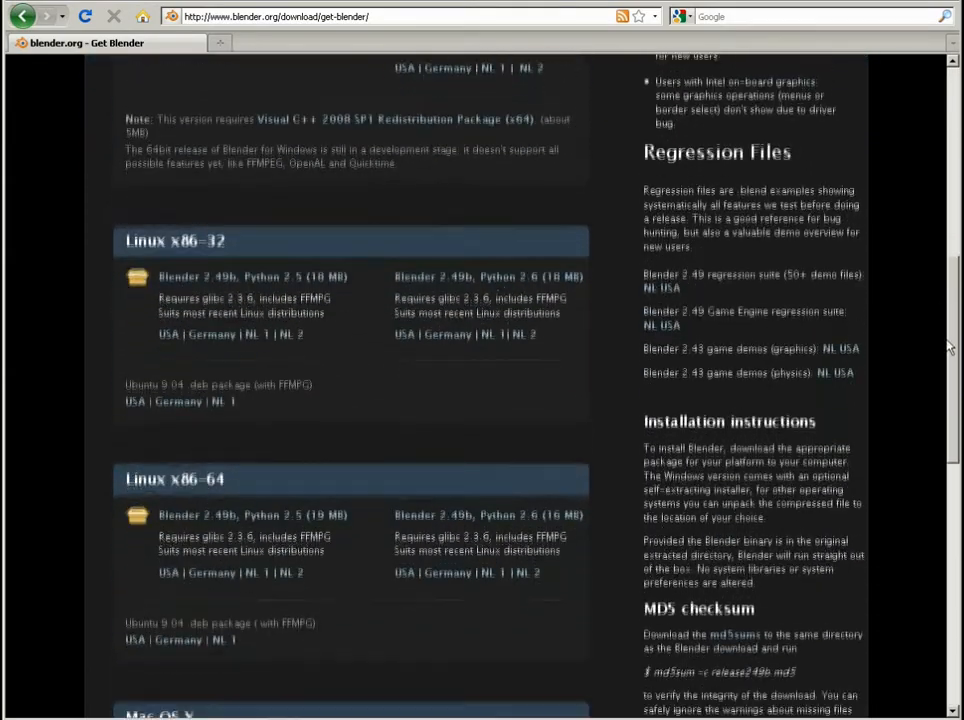
{"action": "scroll", "scroll_direction": "down", "scroll_amount": 3}
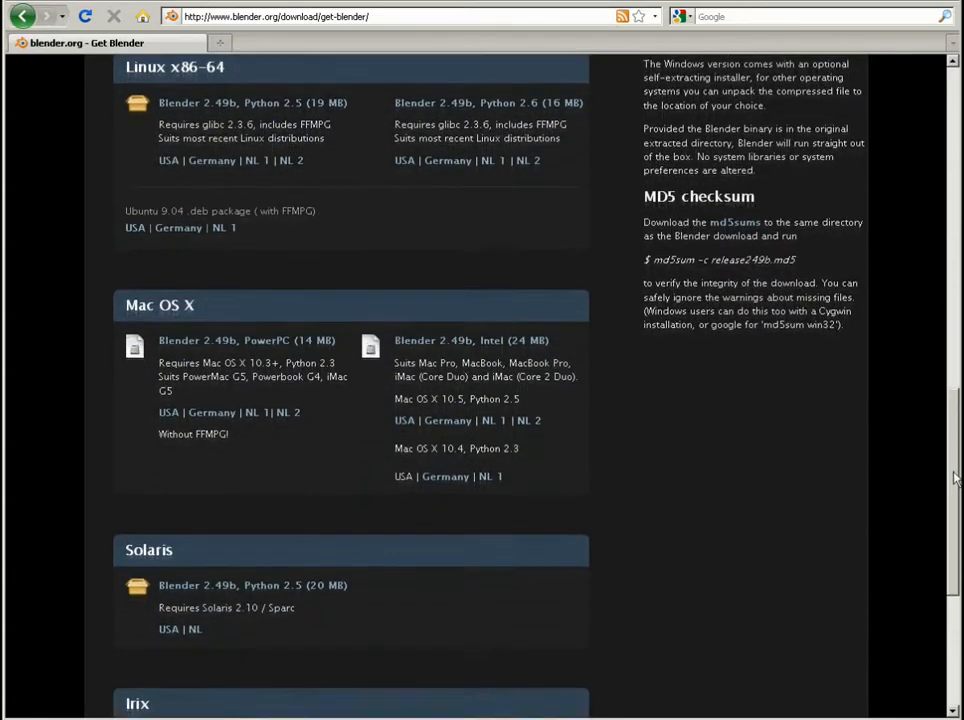
{"action": "scroll", "scroll_direction": "down", "scroll_amount": 3}
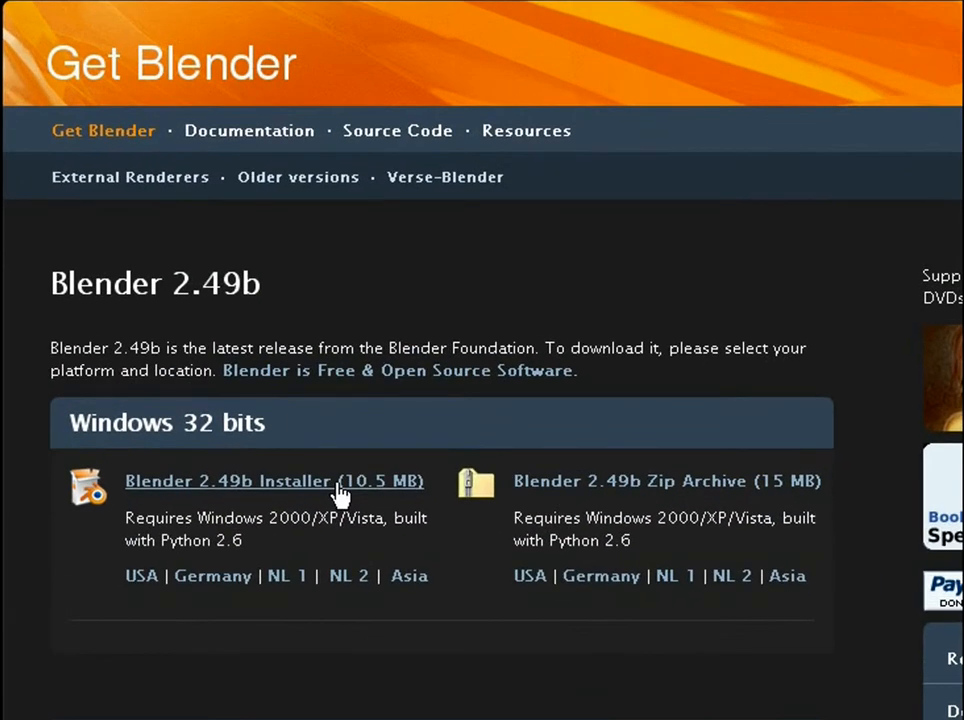
Save the Windows 32-bit Blender 2.49b installer .exe into the blender folder
{"action": "left_click", "coordinate": [274, 480]}
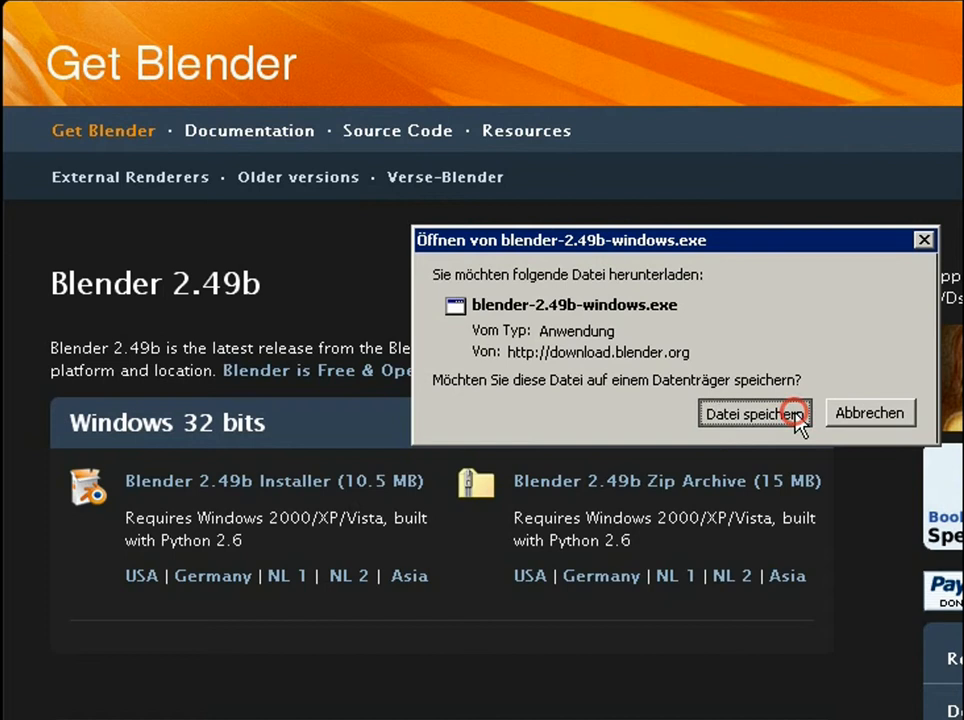
{"action": "left_click", "coordinate": [754, 412]}
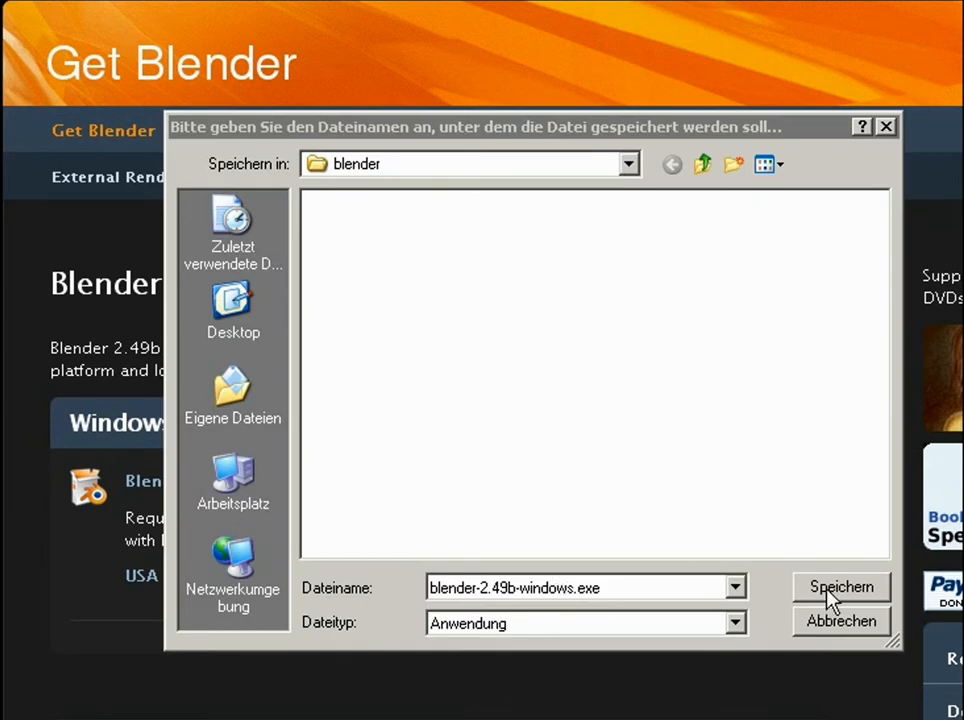
{"action": "left_click", "coordinate": [840, 588]}
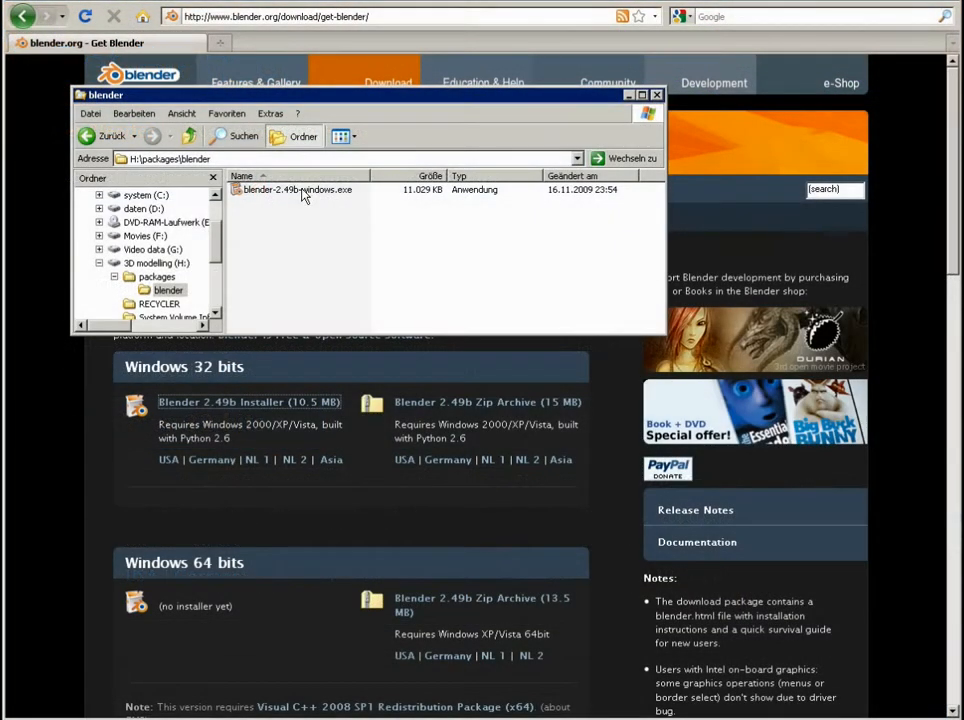
Run blender-2.49b-windows.exe, accept the licence and keep the default components
{"action": "left_click", "coordinate": [296, 188]}
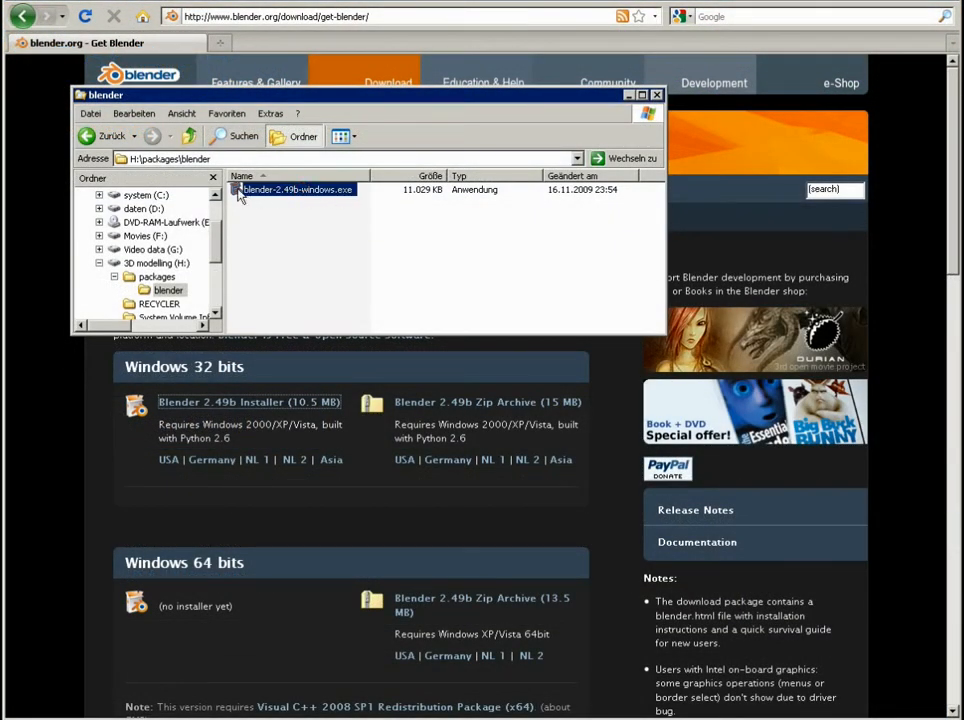
{"action": "double_click", "coordinate": [296, 188]}
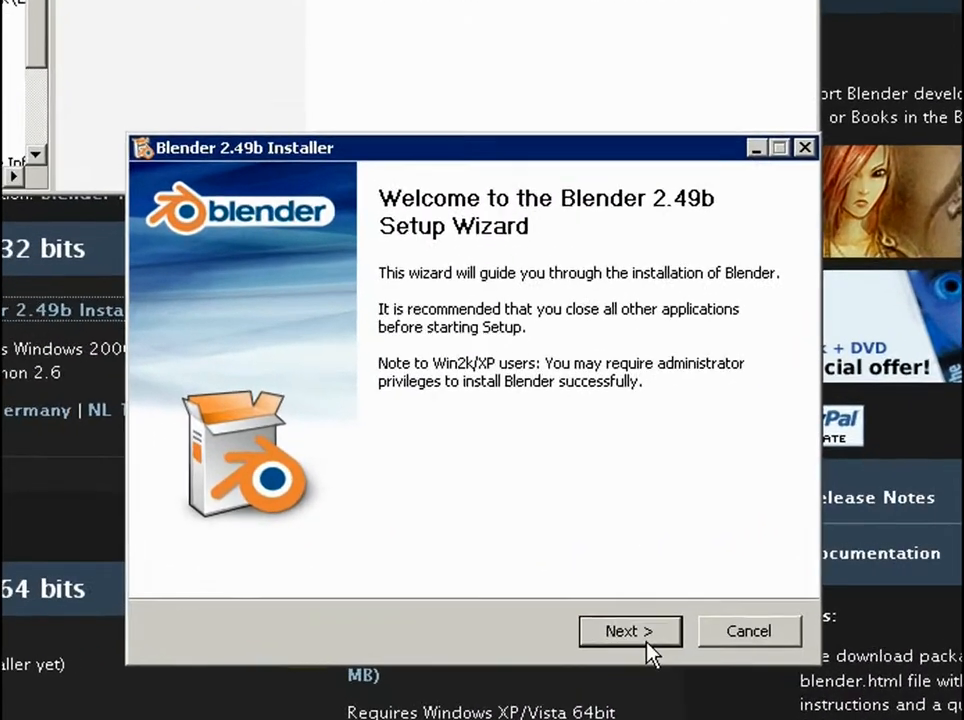
{"action": "left_click", "coordinate": [628, 632]}
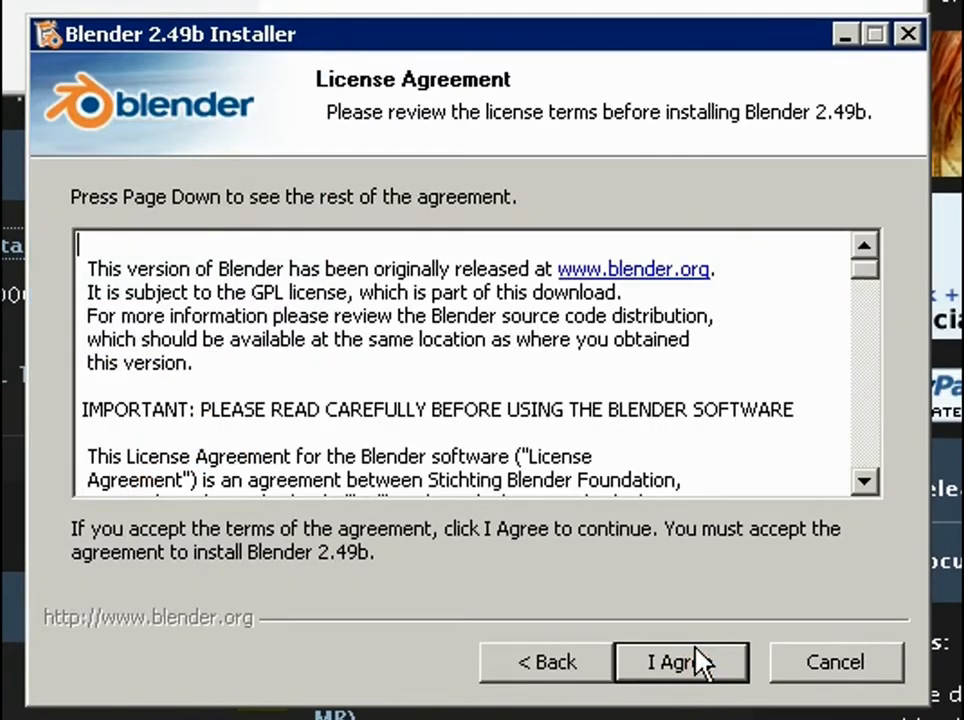
{"action": "mouse_move", "coordinate": [696, 690]}
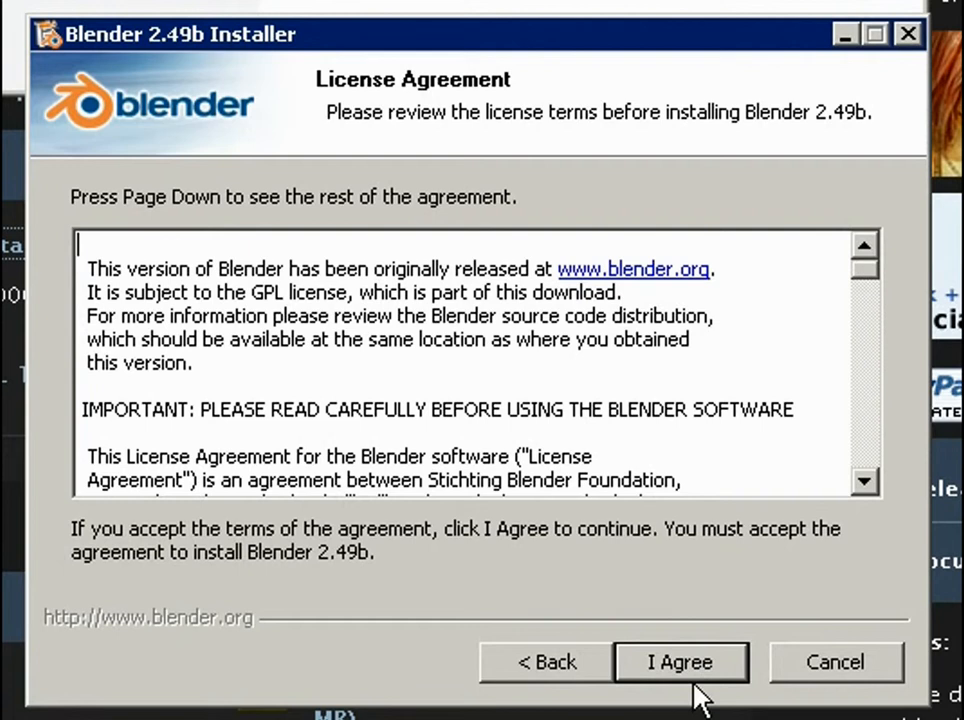
{"action": "left_click", "coordinate": [680, 660]}
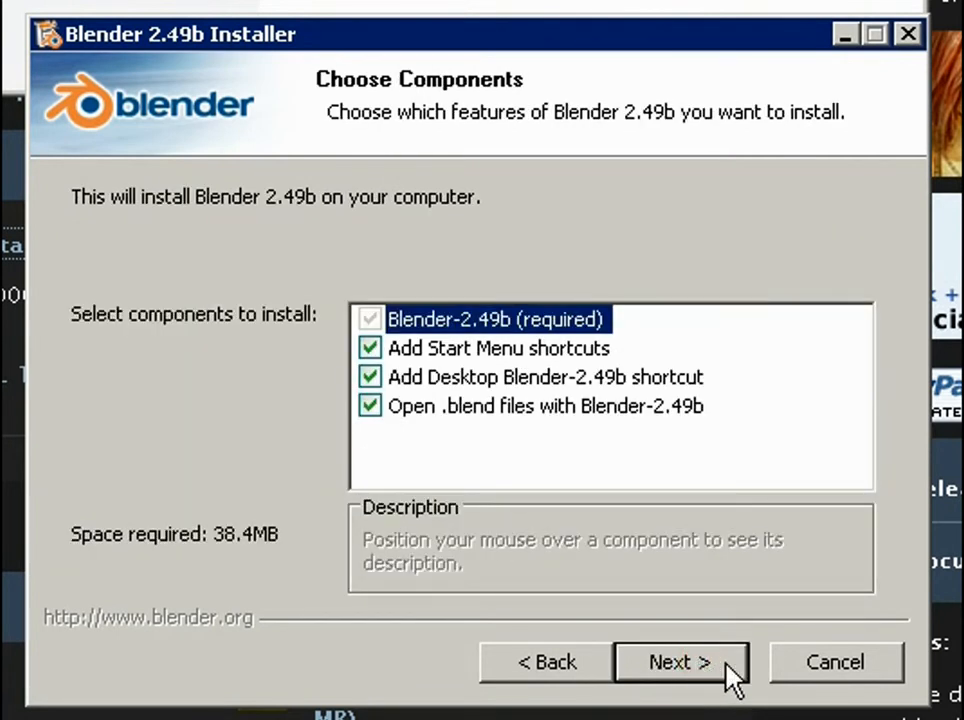
{"action": "left_click", "coordinate": [680, 662]}
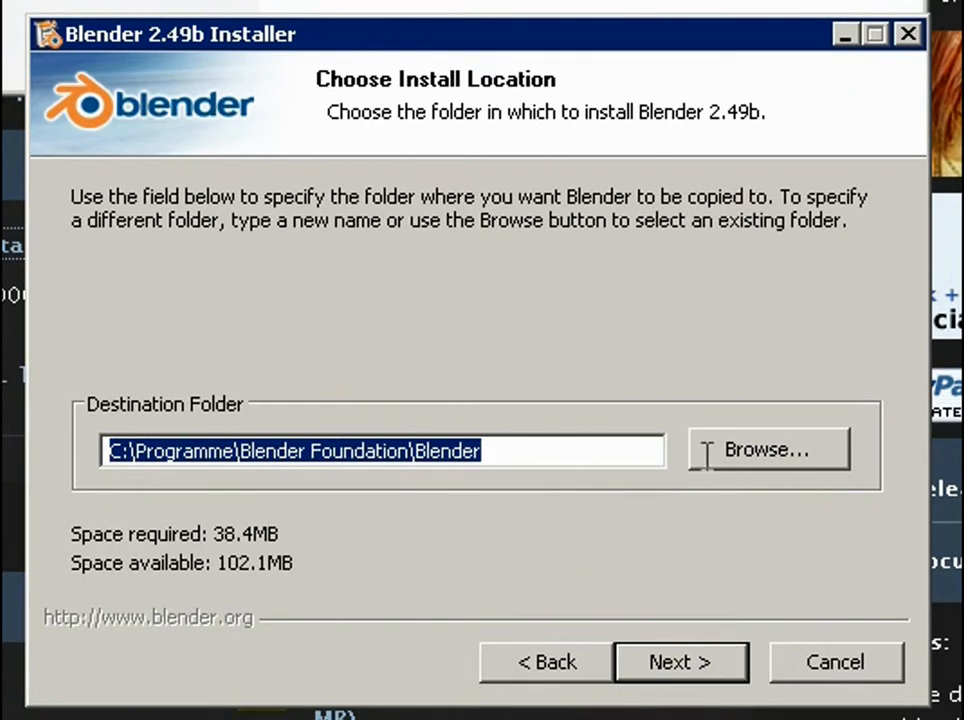
{"action": "mouse_move", "coordinate": [764, 464]}
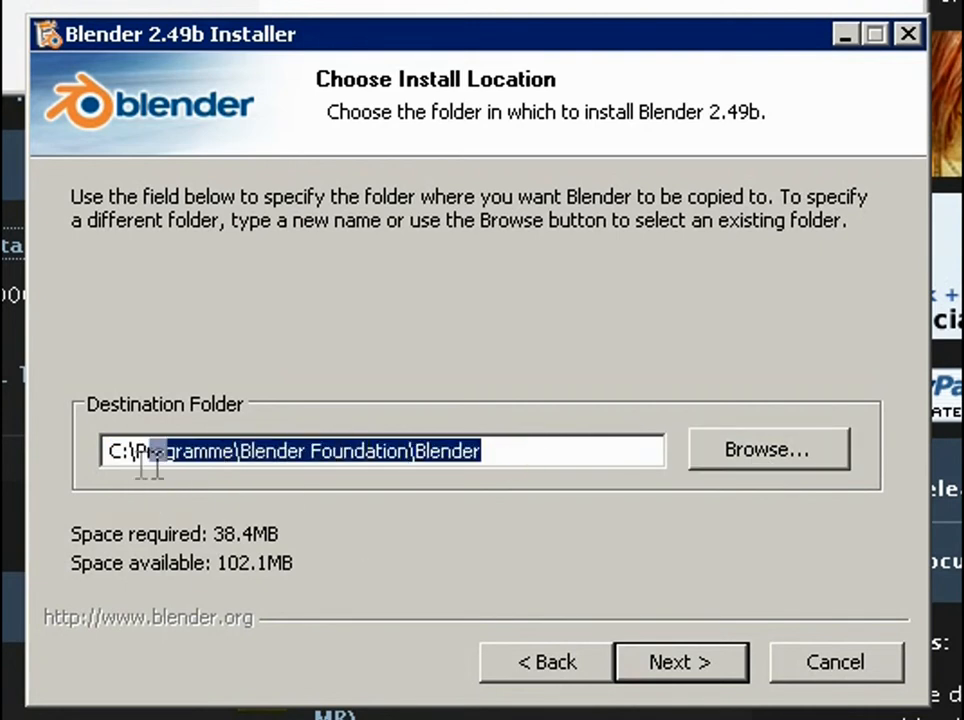
Set the destination folder to g:\blender and continue to the user data location
{"action": "type", "text": "g"}
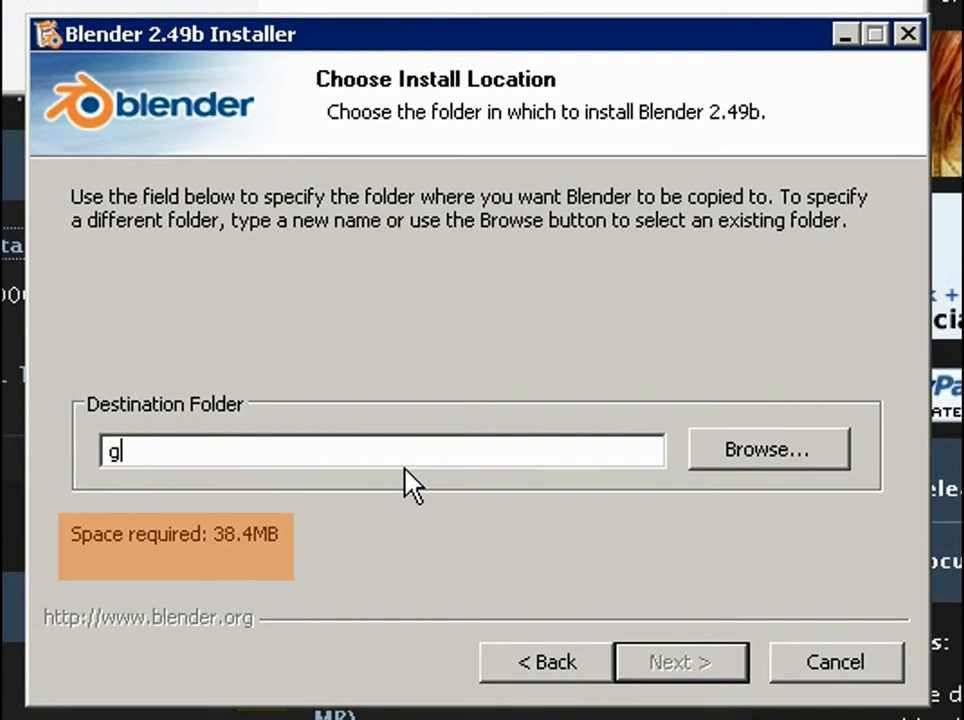
{"action": "type", "text": ":"}
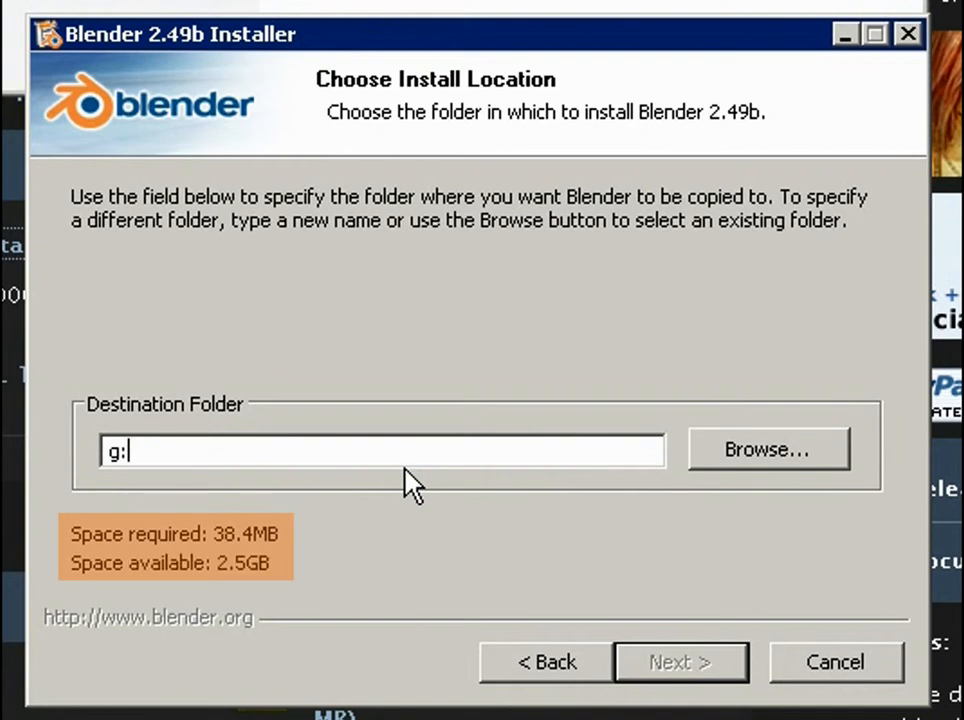
{"action": "type", "text": "/blender"}
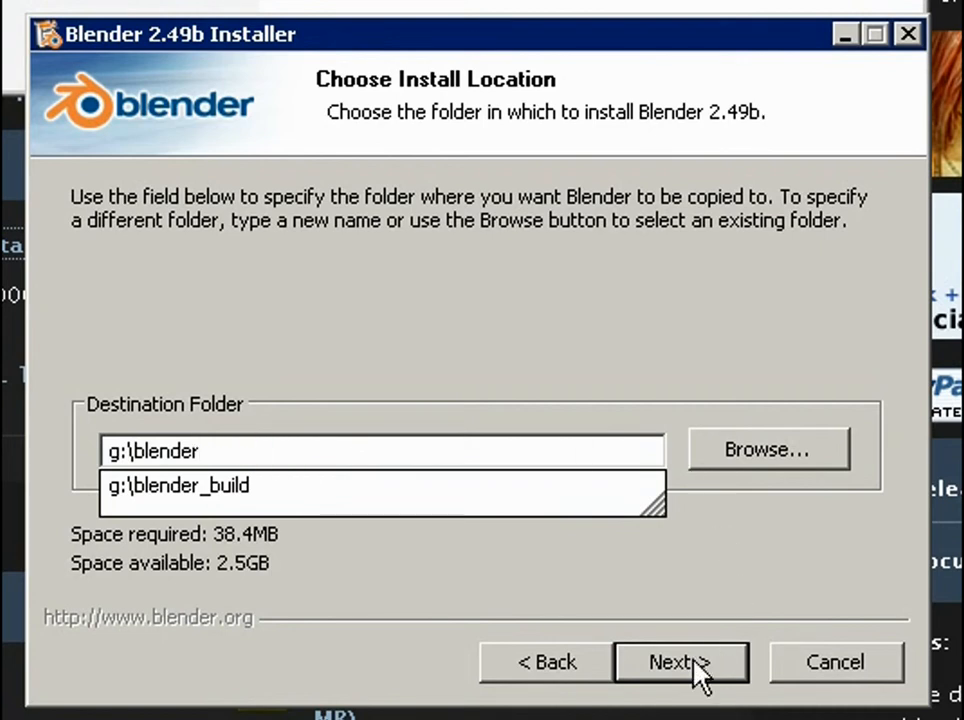
{"action": "left_click", "coordinate": [680, 662]}
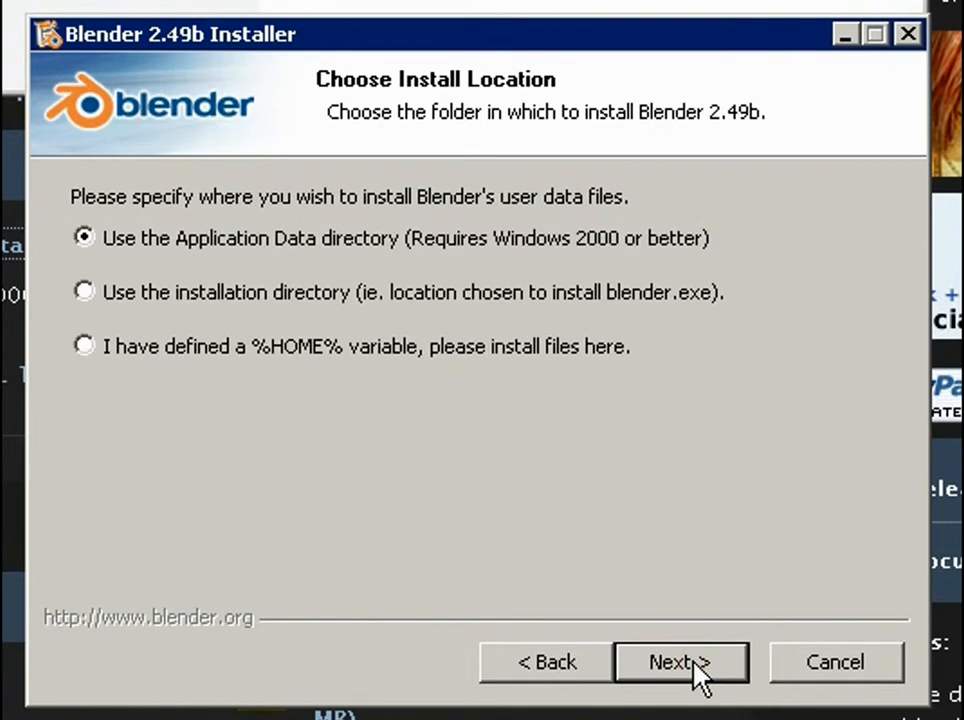
{"action": "mouse_move", "coordinate": [584, 420]}
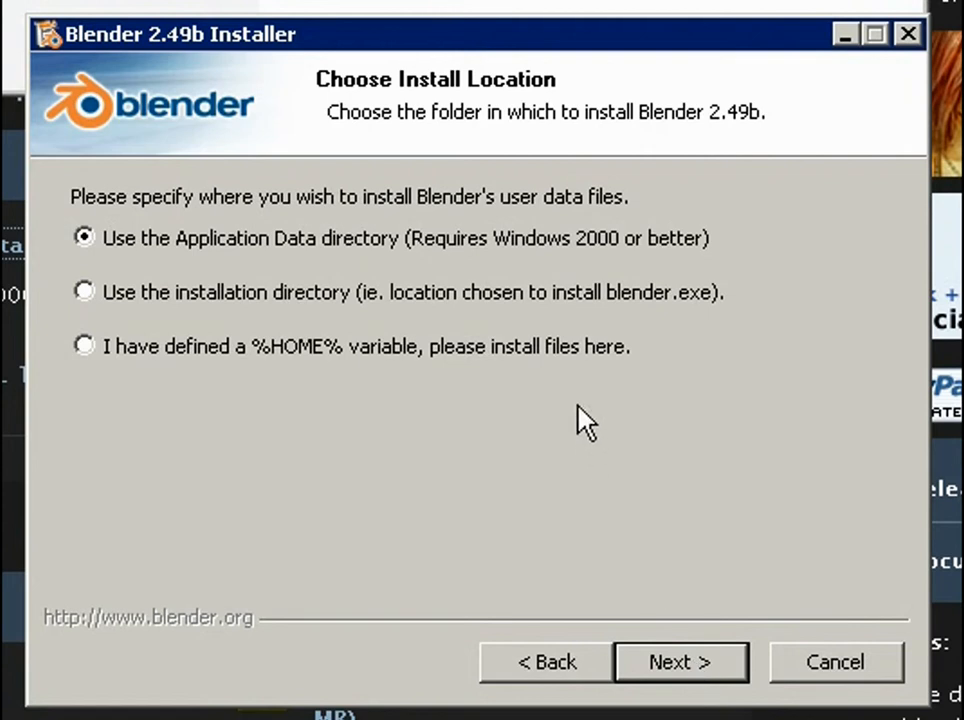
{"action": "mouse_move", "coordinate": [516, 300]}
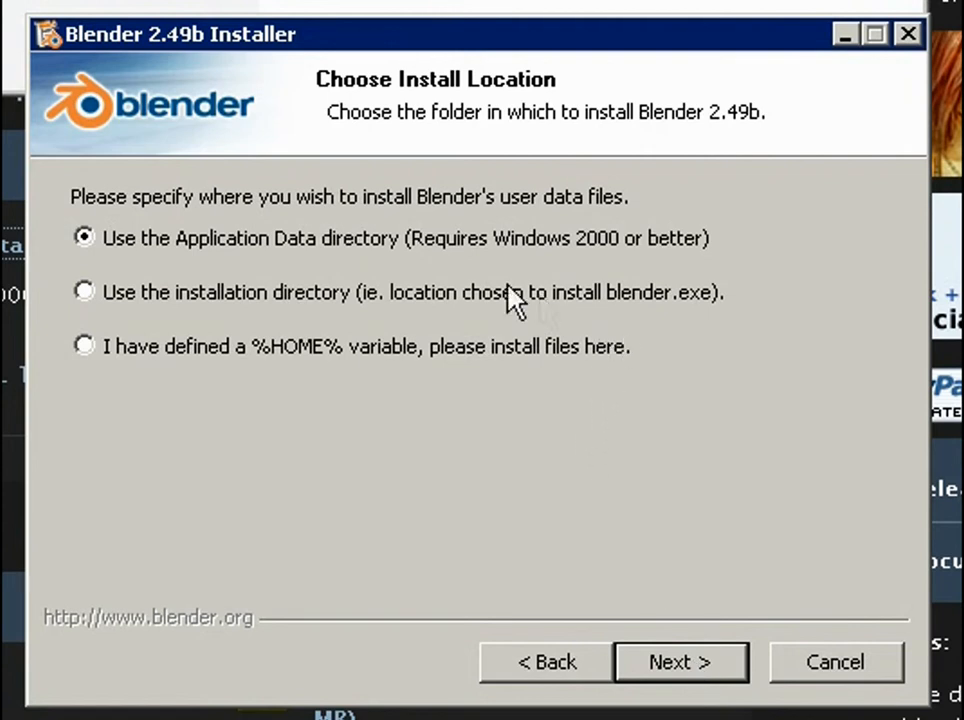
{"action": "mouse_move", "coordinate": [60, 264]}
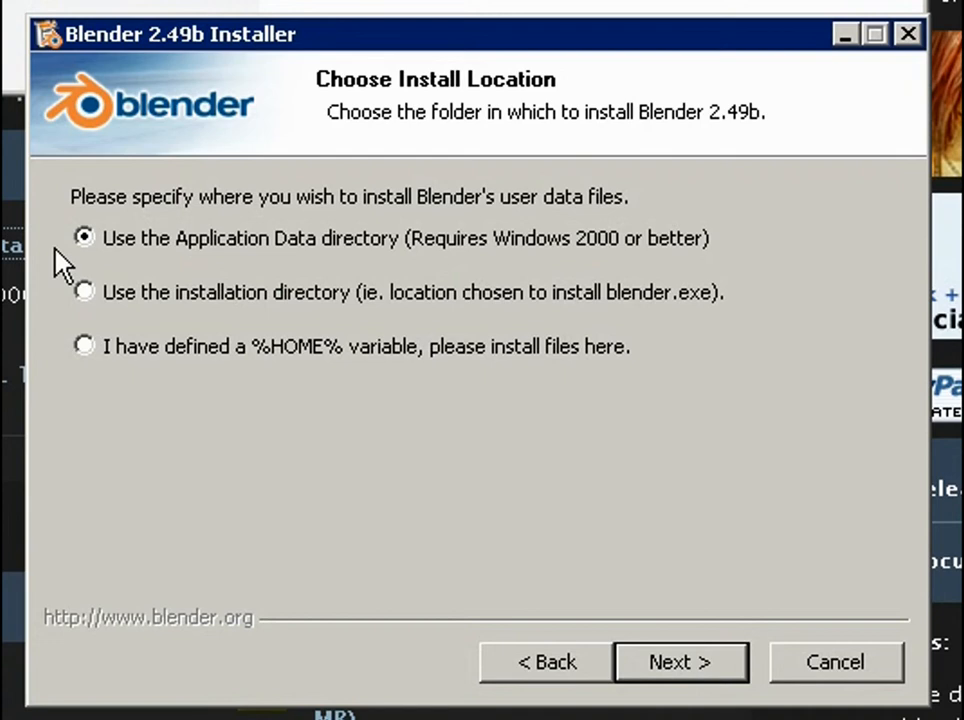
Store user data in the installation directory and start installing Blender
{"action": "left_click", "coordinate": [84, 292]}
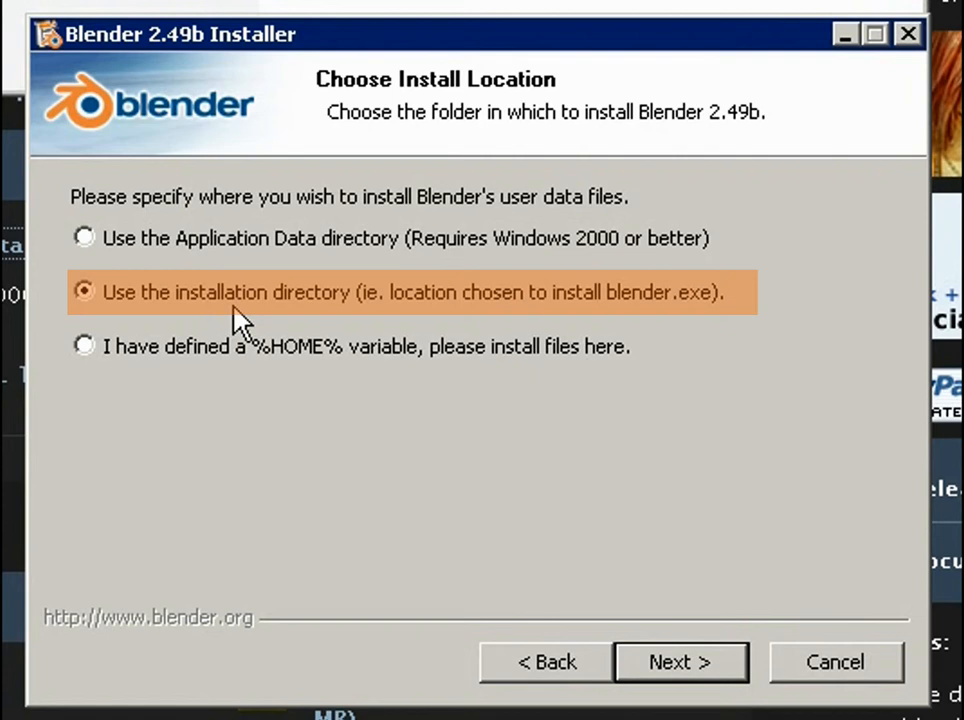
{"action": "left_click", "coordinate": [680, 662]}
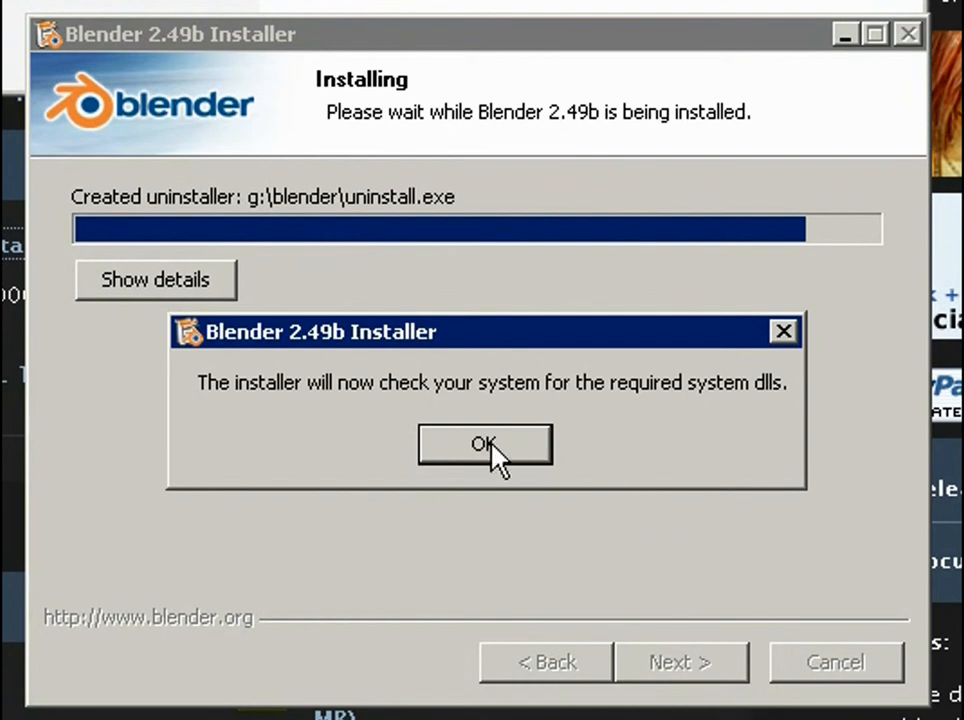
Acknowledge the system DLL check notice and finish the setup wizard
{"action": "left_click", "coordinate": [484, 444]}
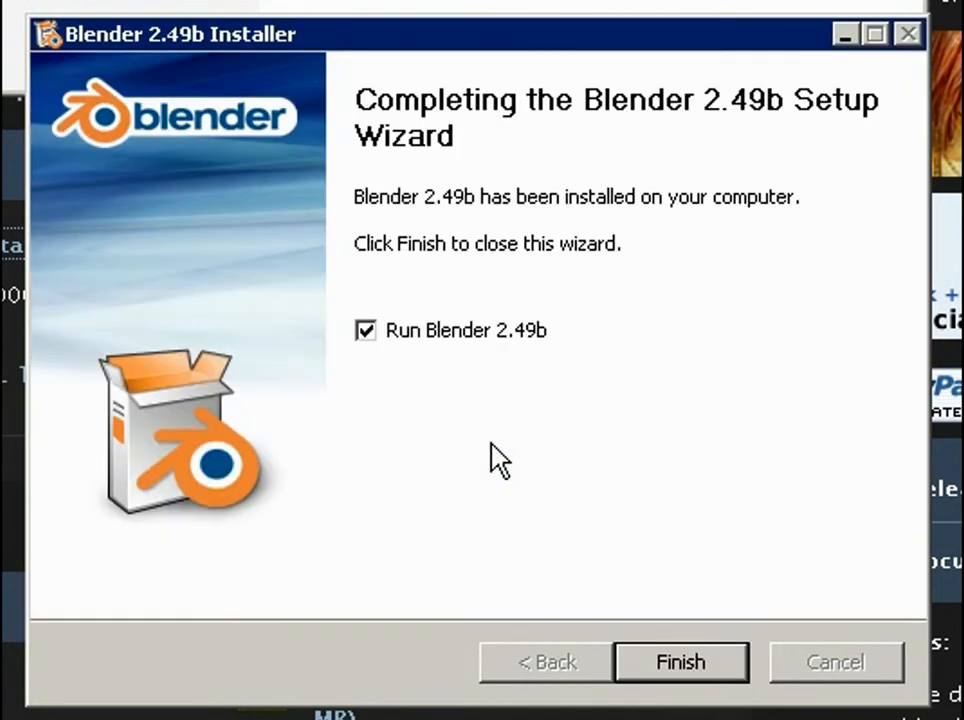
{"action": "mouse_move", "coordinate": [616, 600]}
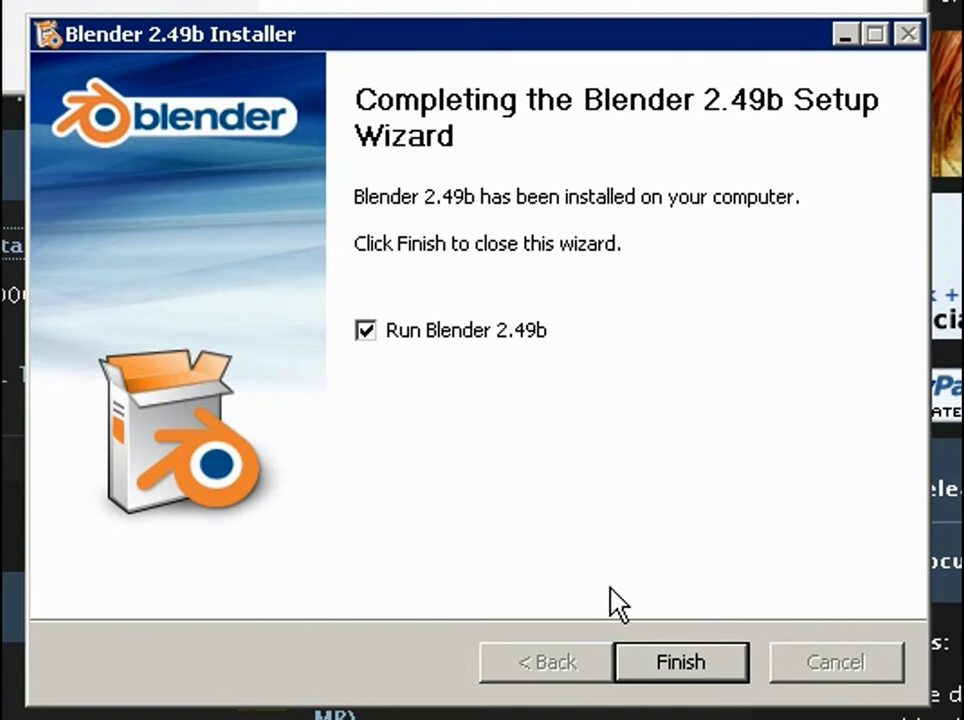
{"action": "left_click", "coordinate": [680, 662]}
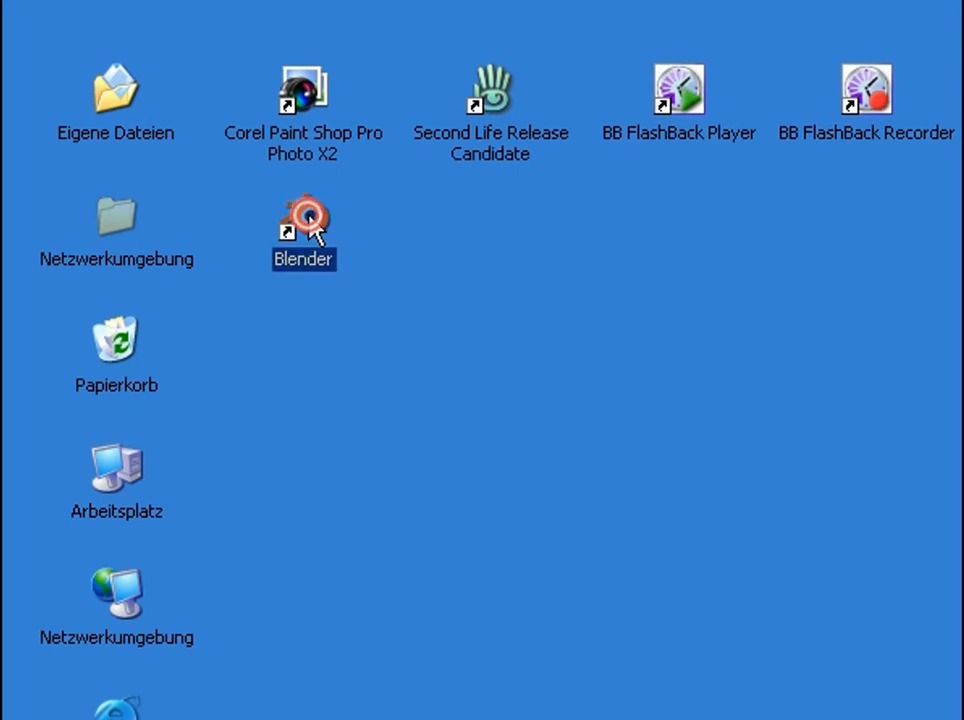
Launch Blender from the desktop shortcut to its default cube, lamp and camera scene
{"action": "double_click", "coordinate": [304, 218]}
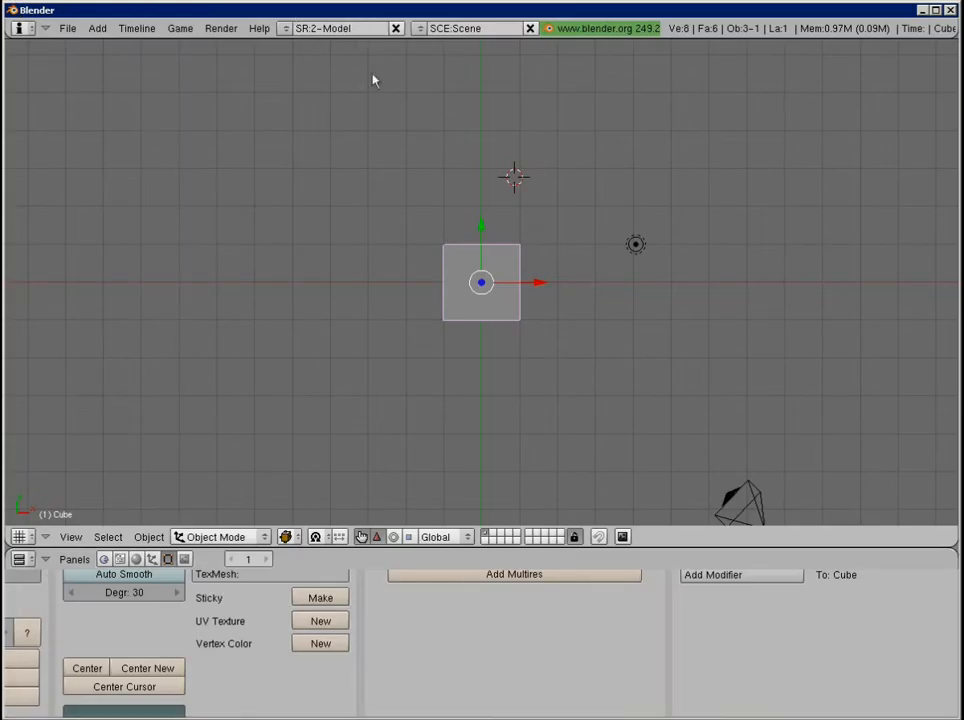
{"action": "mouse_move", "coordinate": [338, 120]}
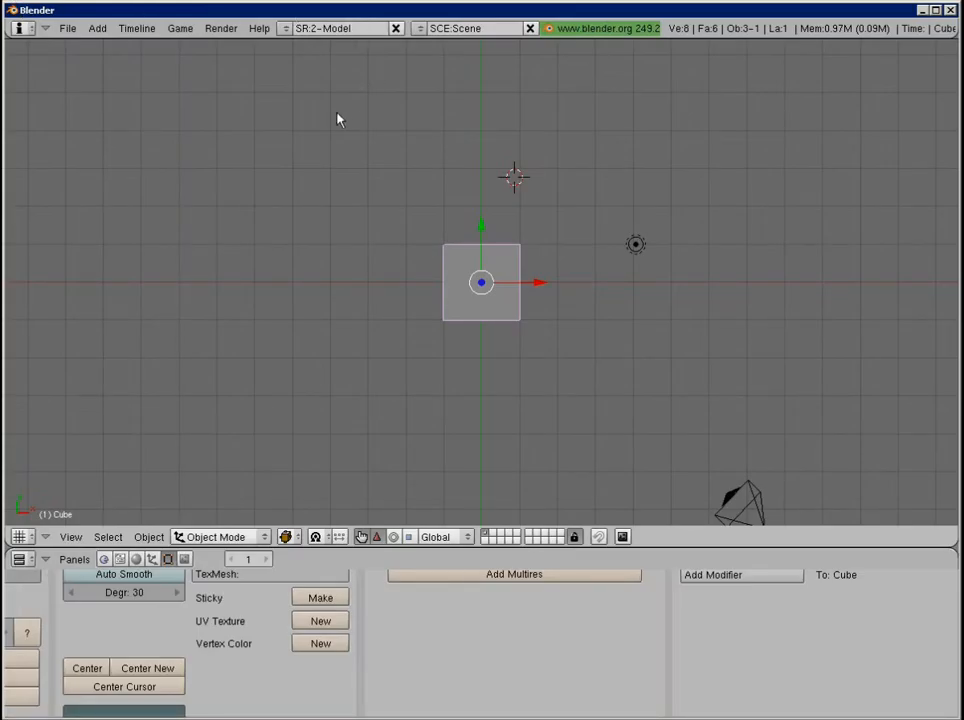
{"action": "mouse_move", "coordinate": [504, 308]}
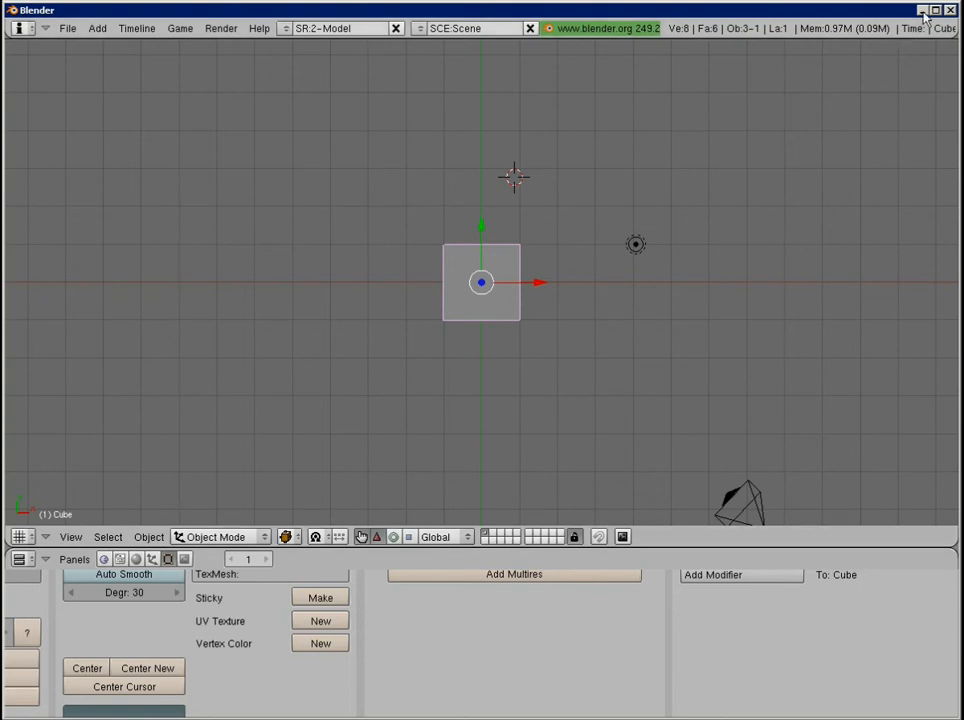
{"action": "left_click", "coordinate": [922, 10]}
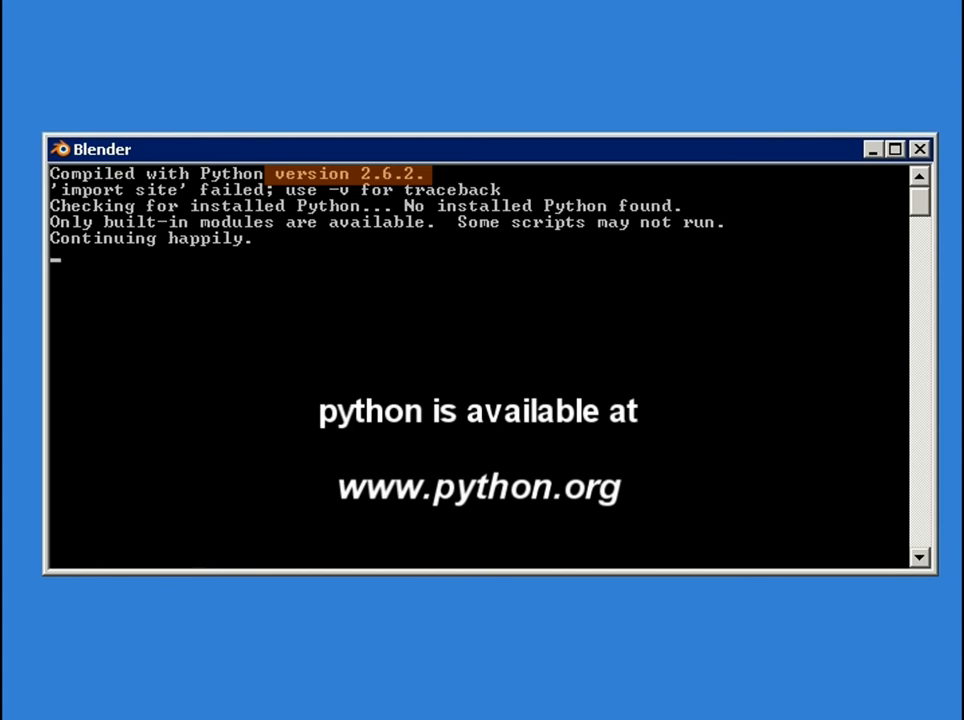
Close Blender and relaunch it so the console reports the installed Python found
{"action": "left_click", "coordinate": [918, 148]}
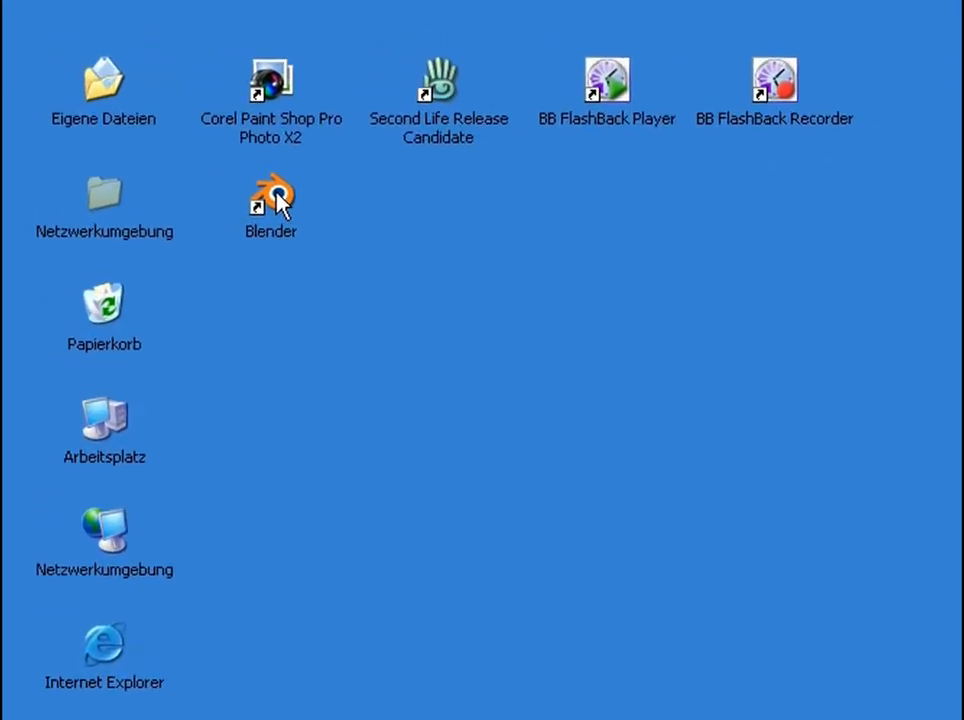
{"action": "double_click", "coordinate": [270, 190]}
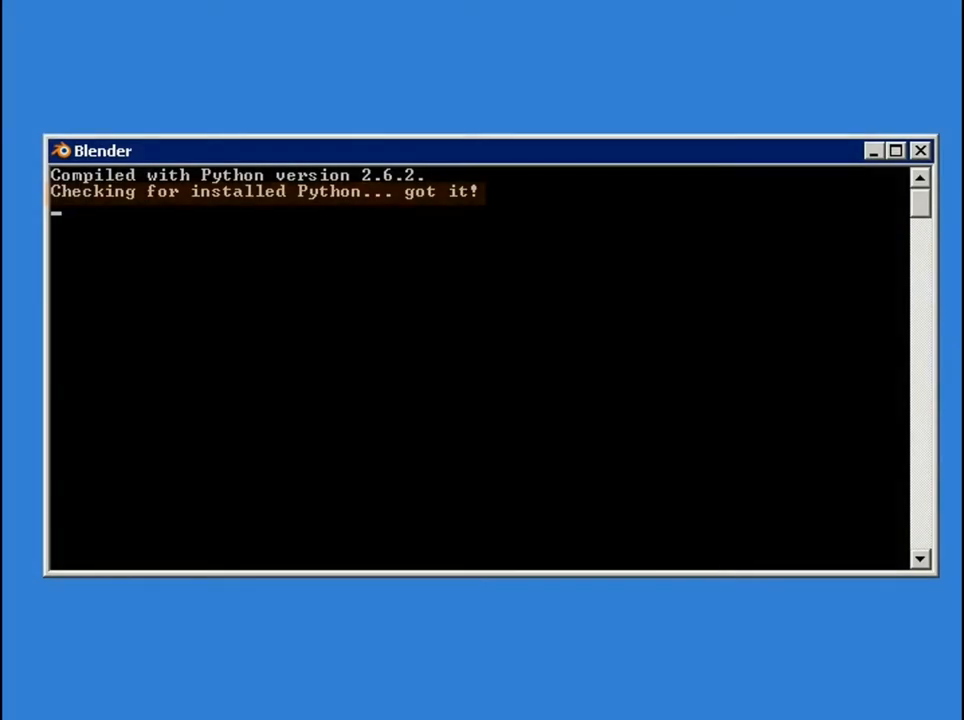